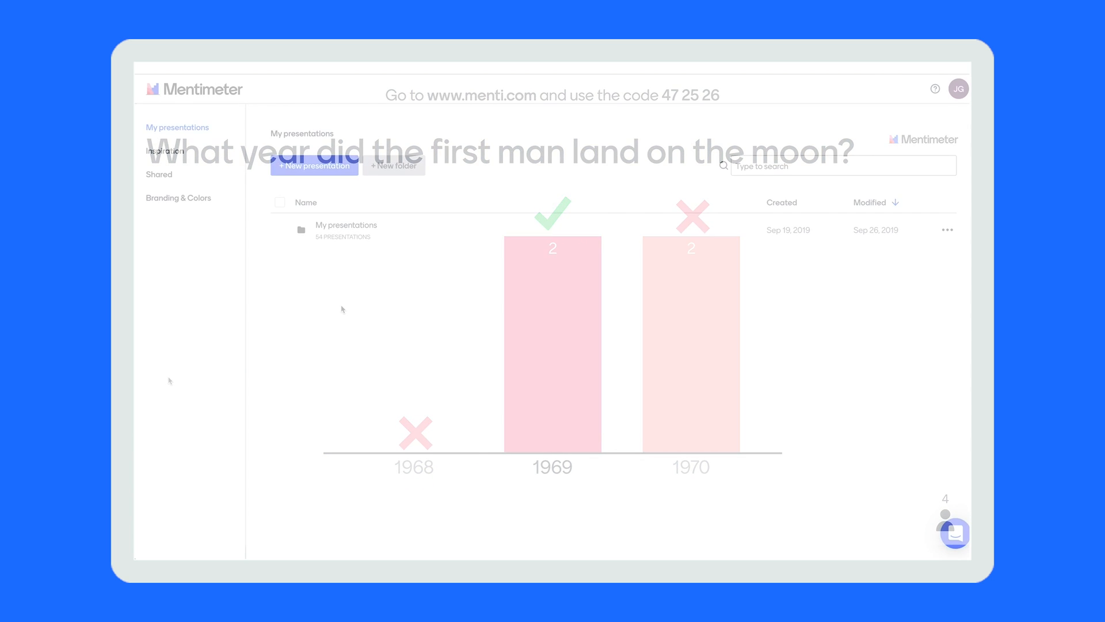
- Create a new presentation named 'How to create a quiz'
click(313, 166)
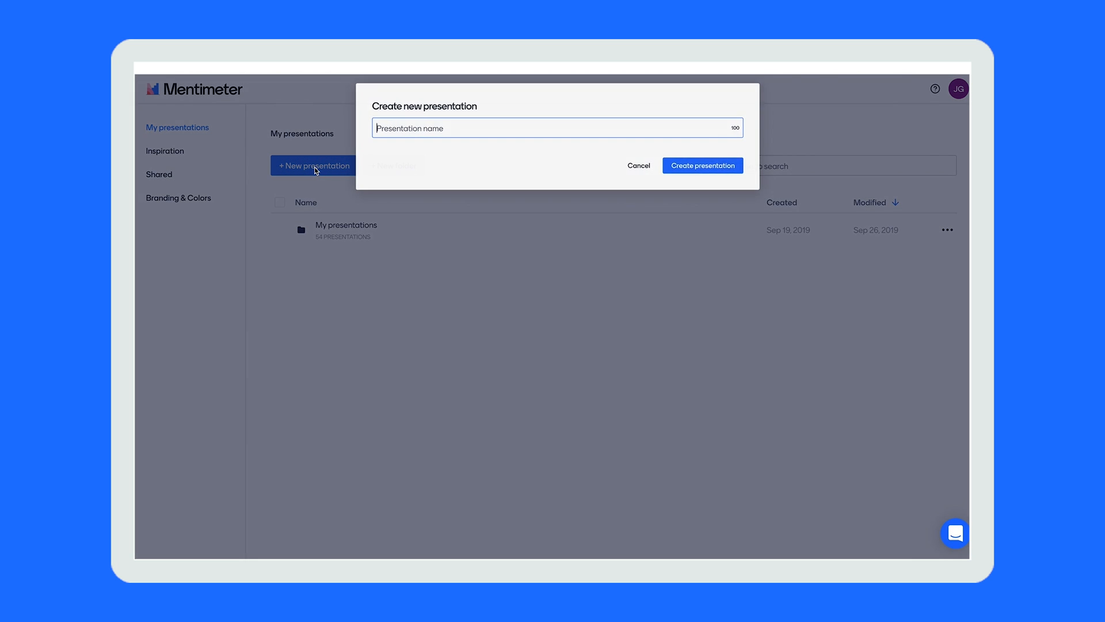
text(How to c)
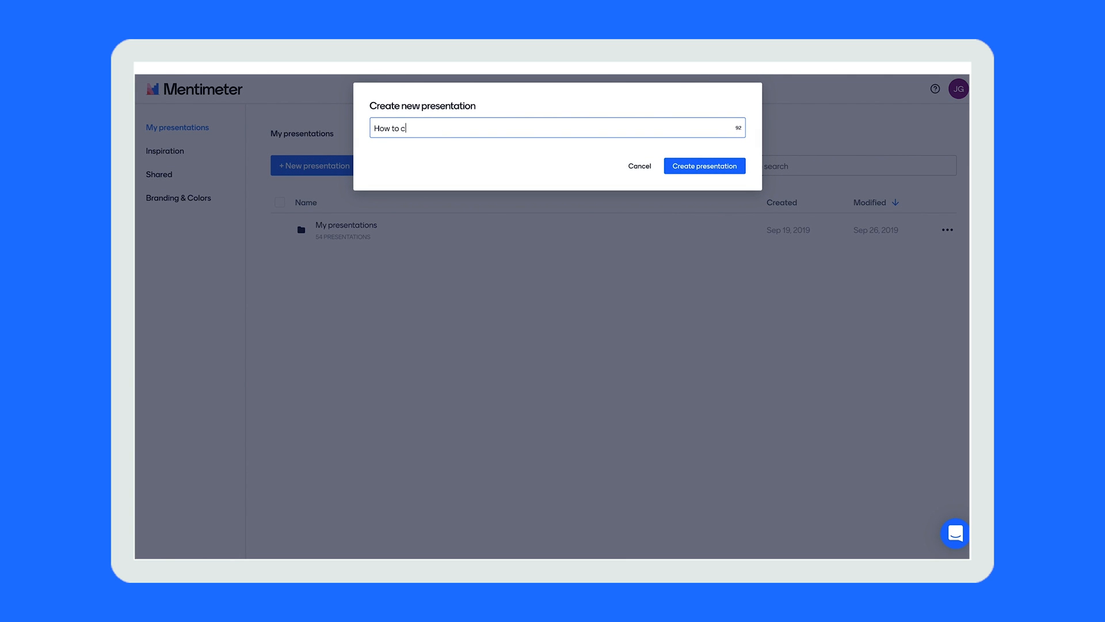
text(reate a quiz)
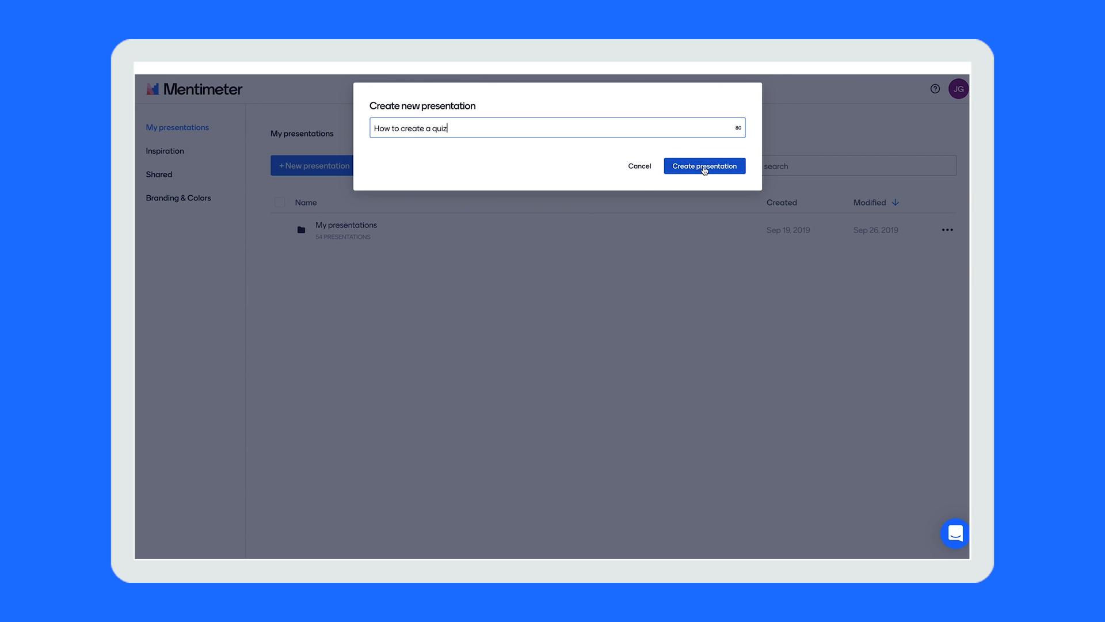
click(705, 166)
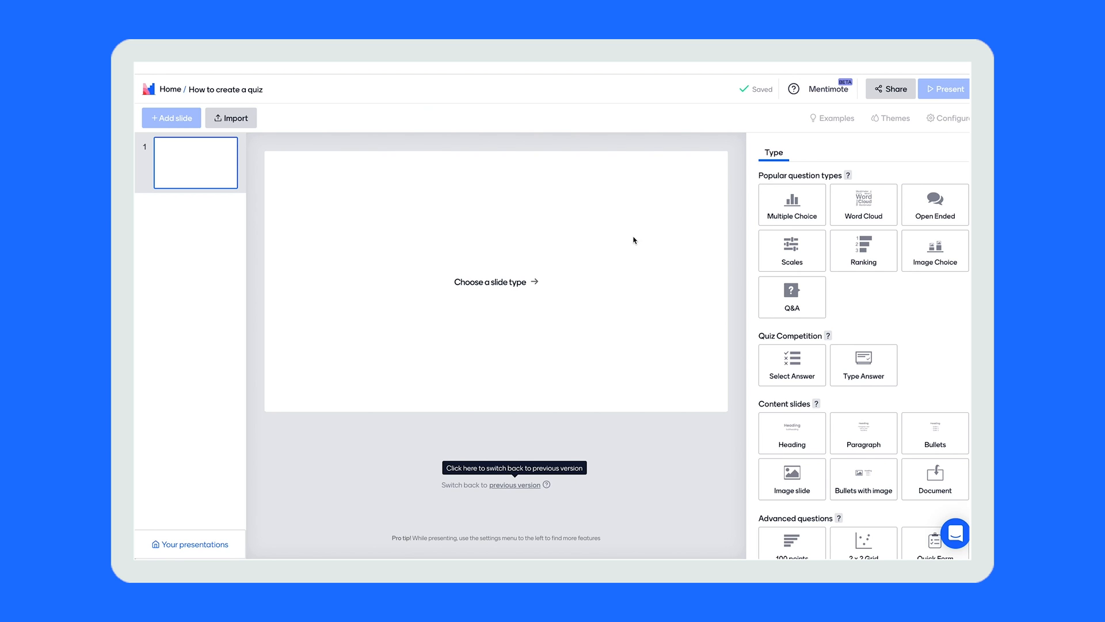
click(792, 365)
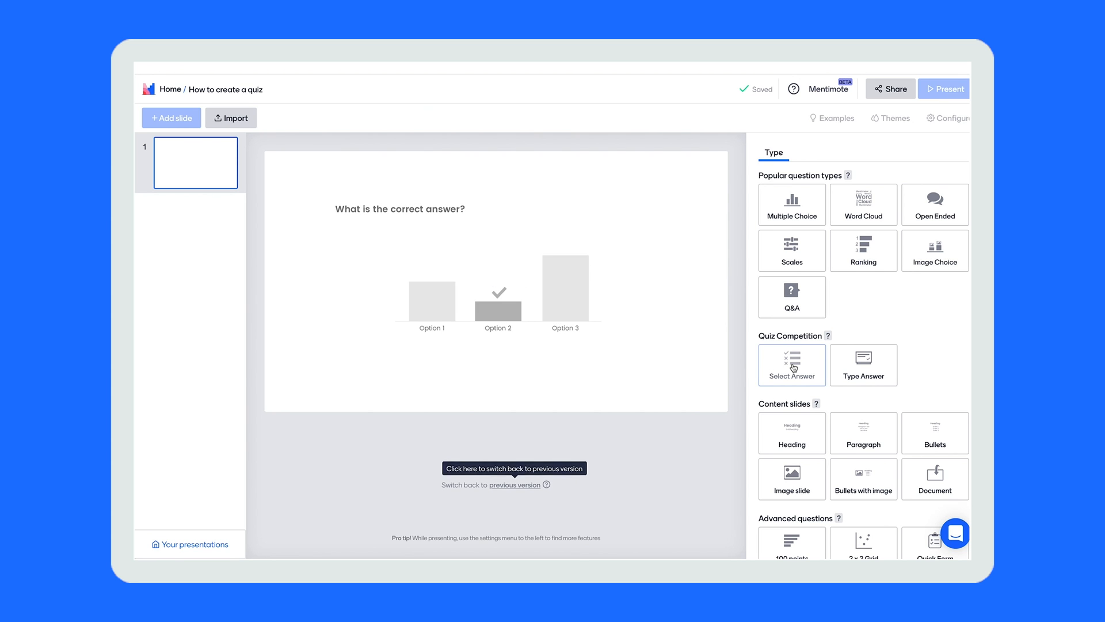
mouse_move(791, 369)
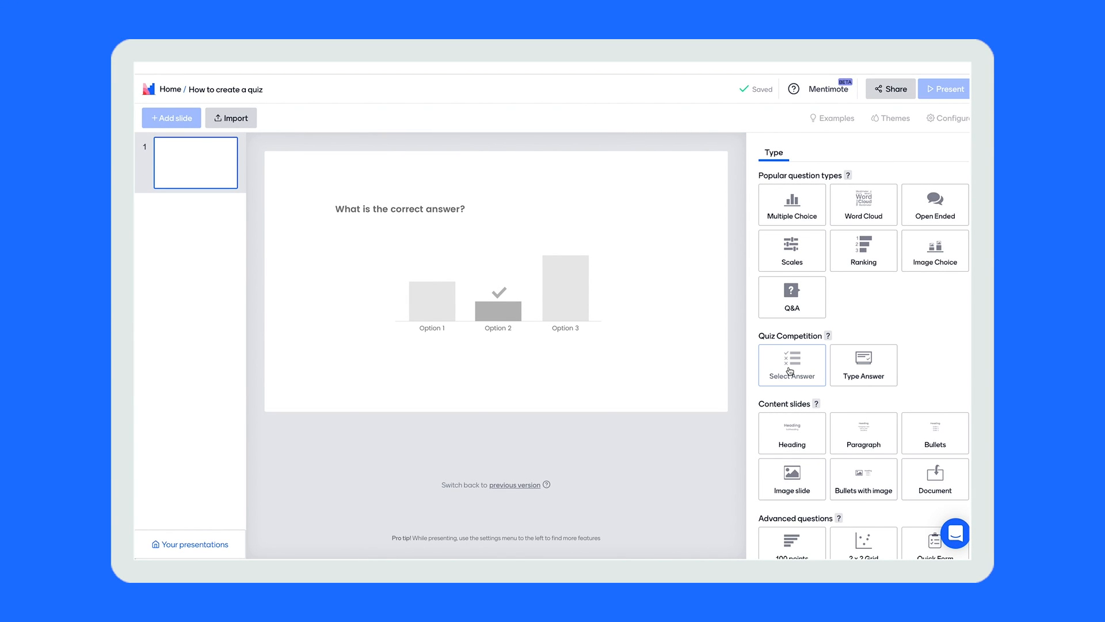
click(862, 365)
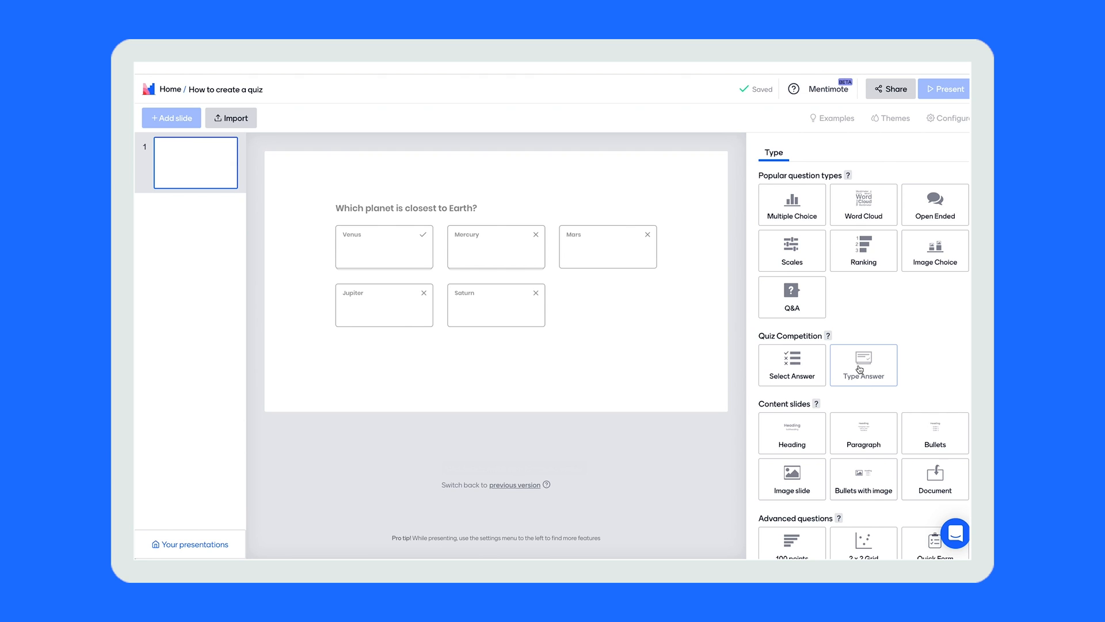
click(791, 365)
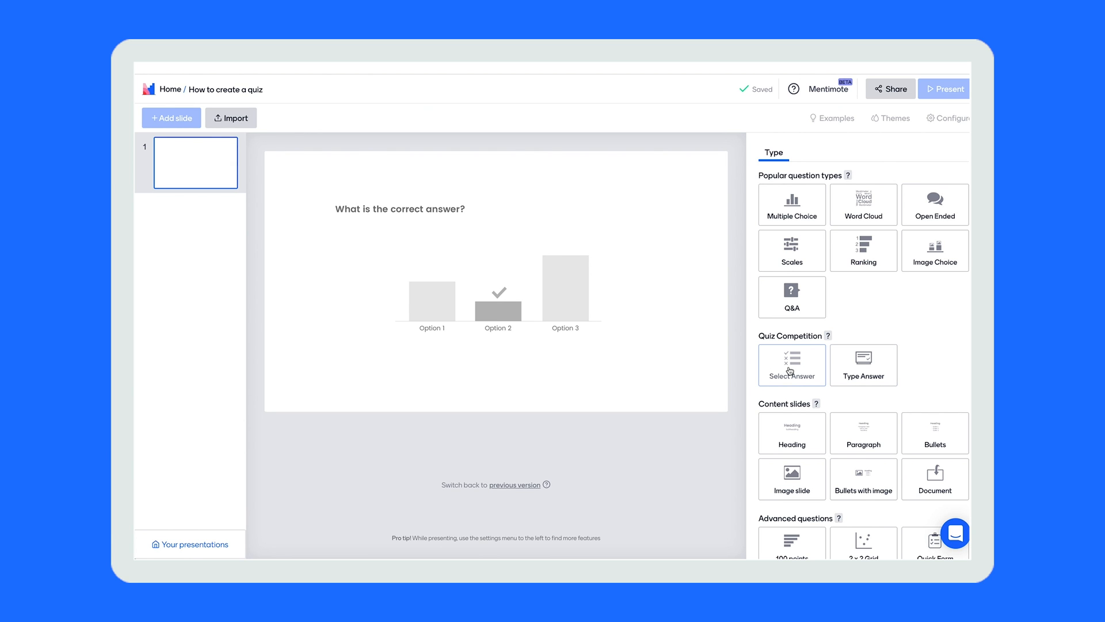
- Make the slide a Select Answer quiz asking 'What year did the first man land on the moon?'
click(792, 365)
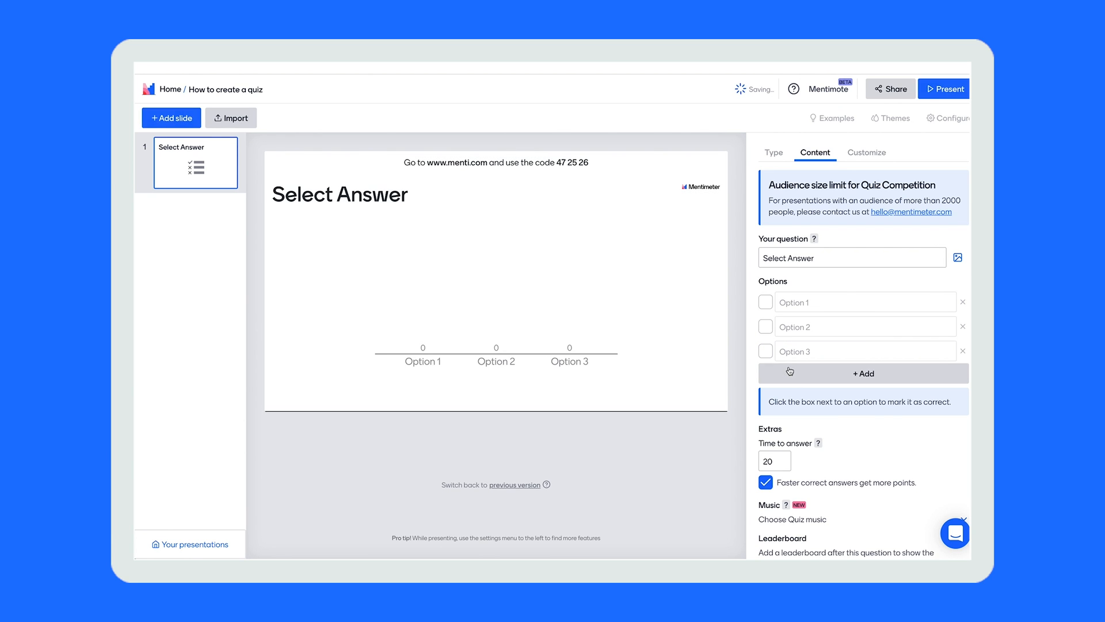
click(862, 373)
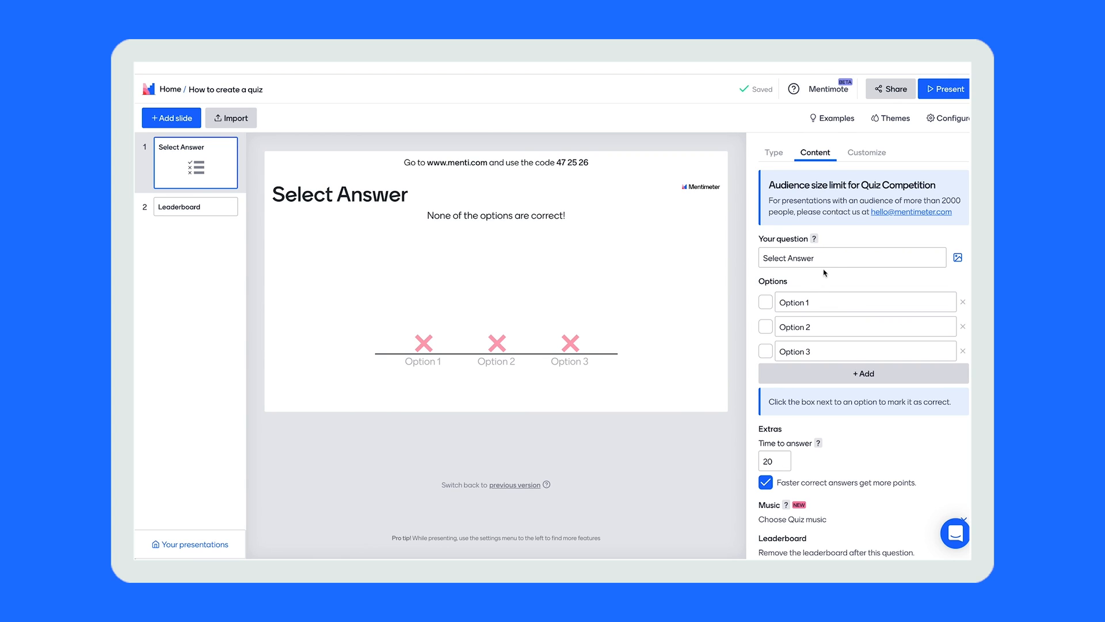
text(What year)
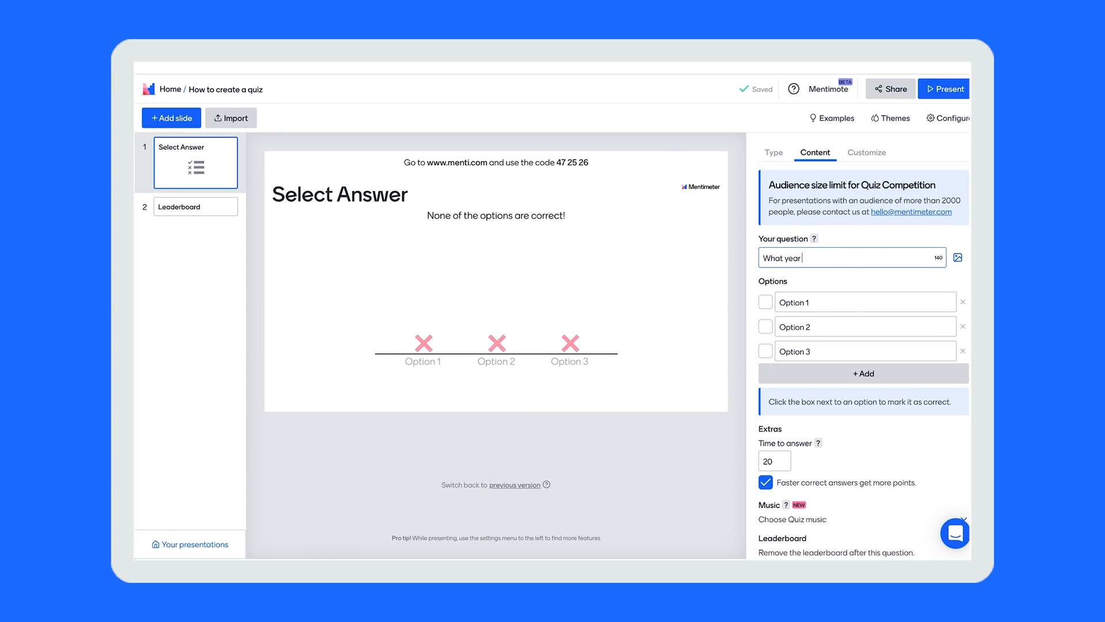
text(did the first man land on the moon)
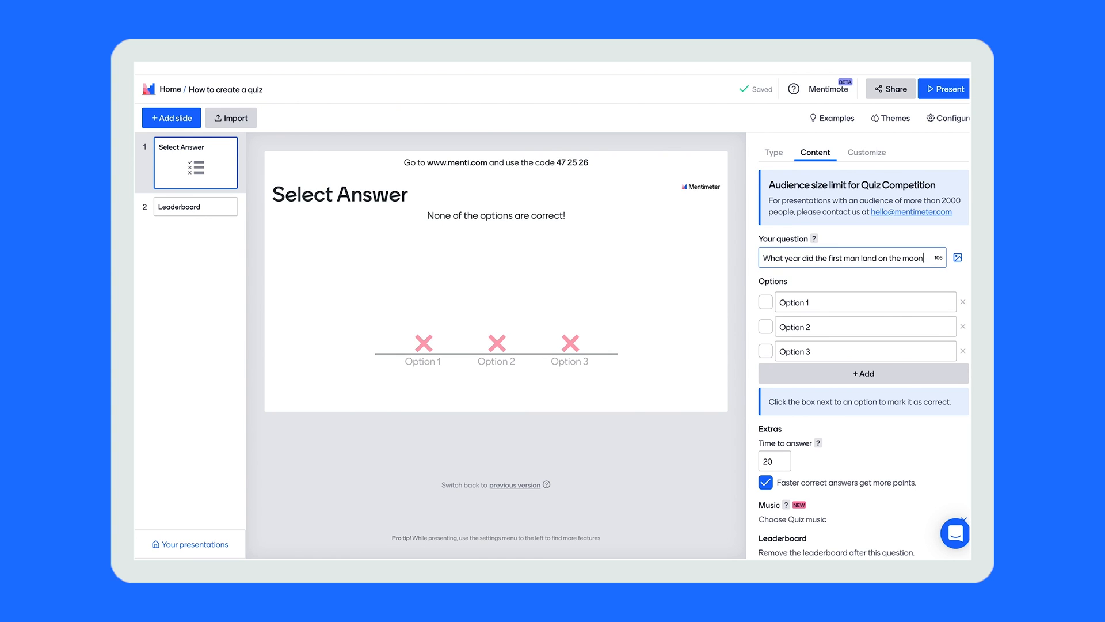
text(?)
click(866, 326)
text(1969)
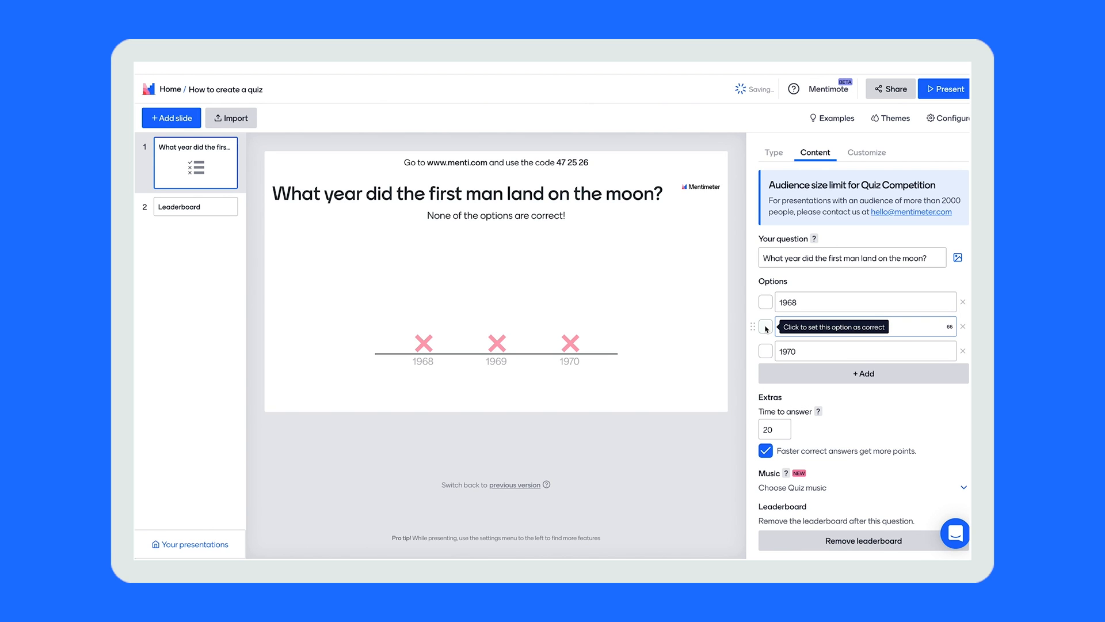
- Mark 1969 correct, keep answer time at 20 seconds, and enable faster-answer scoring
click(765, 326)
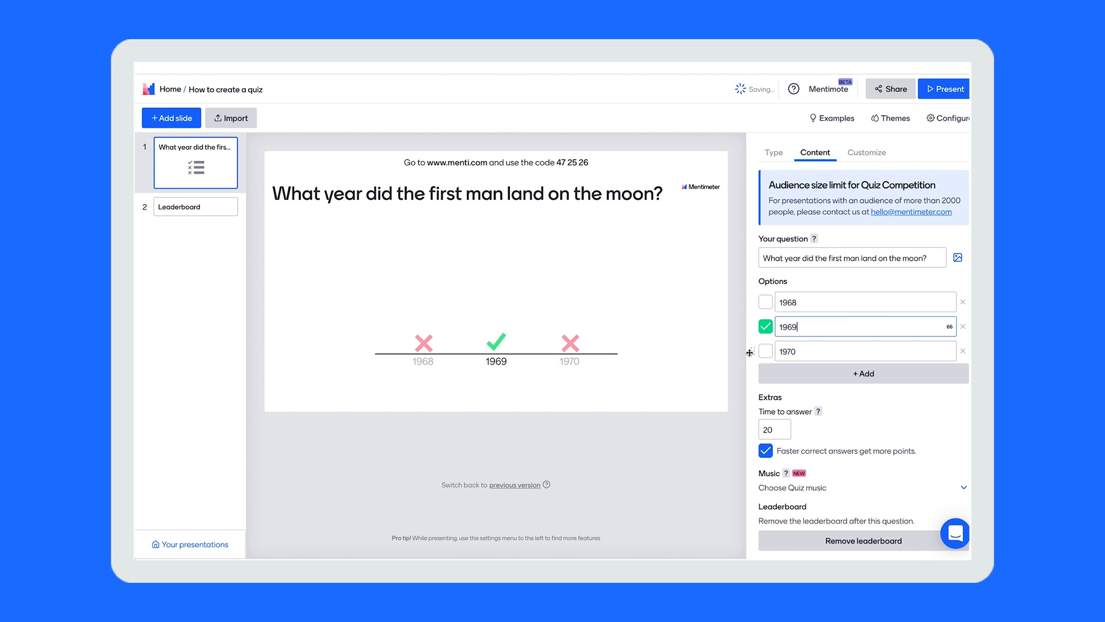
scroll(down, 3)
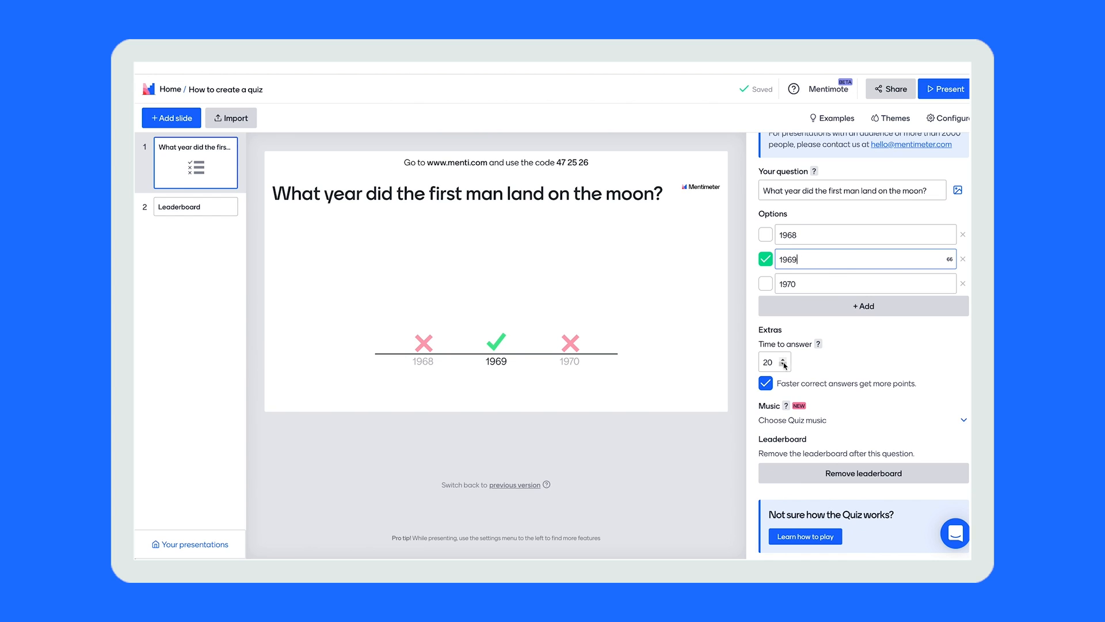
click(784, 359)
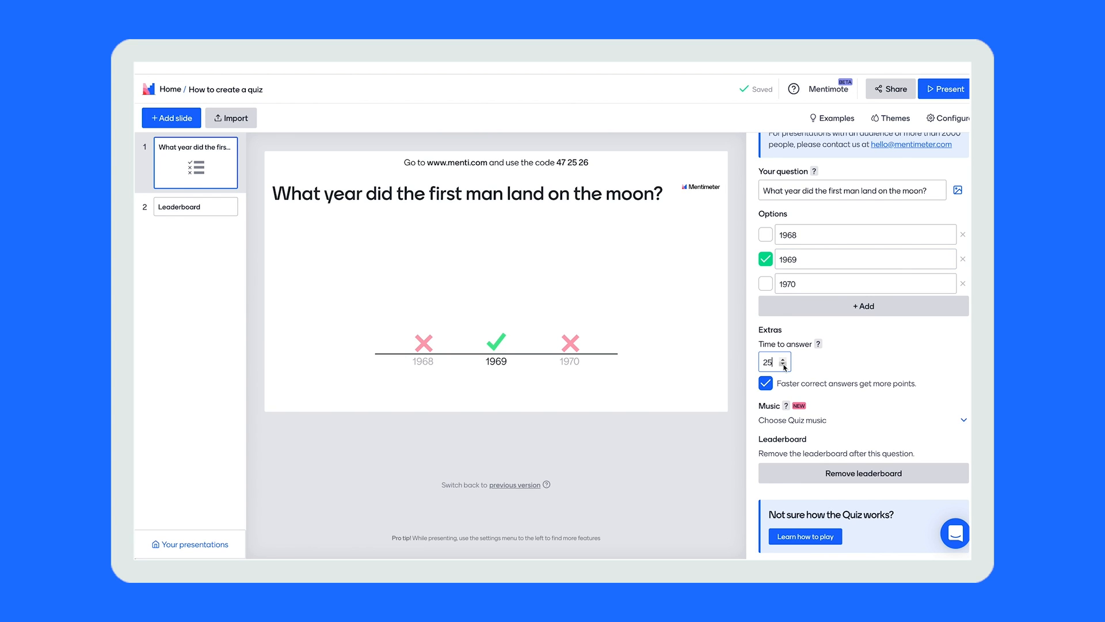
click(783, 365)
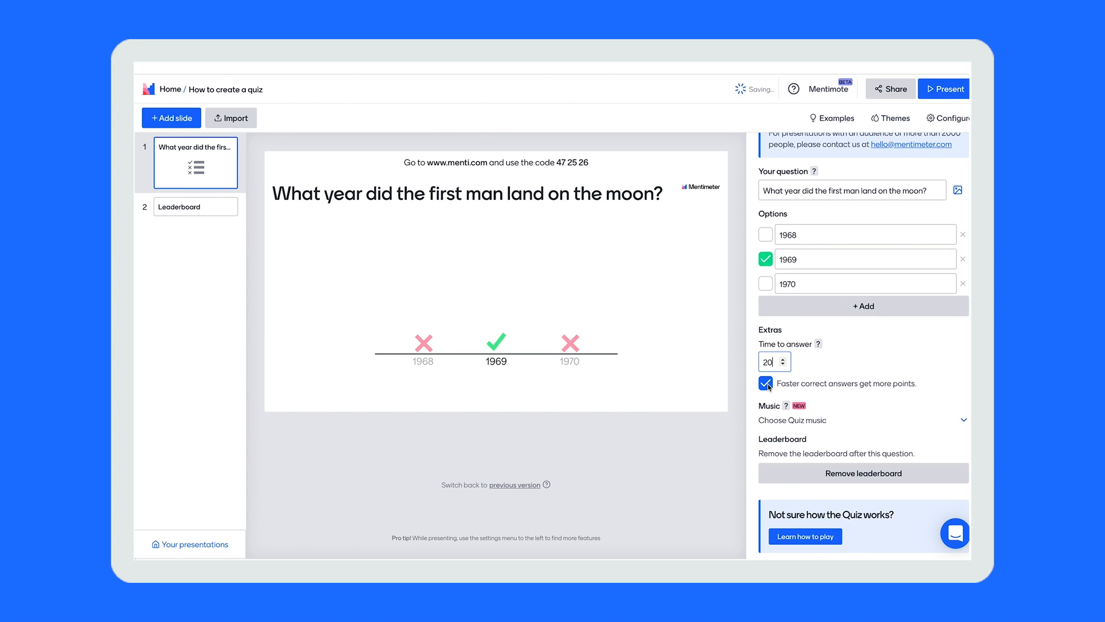
click(767, 383)
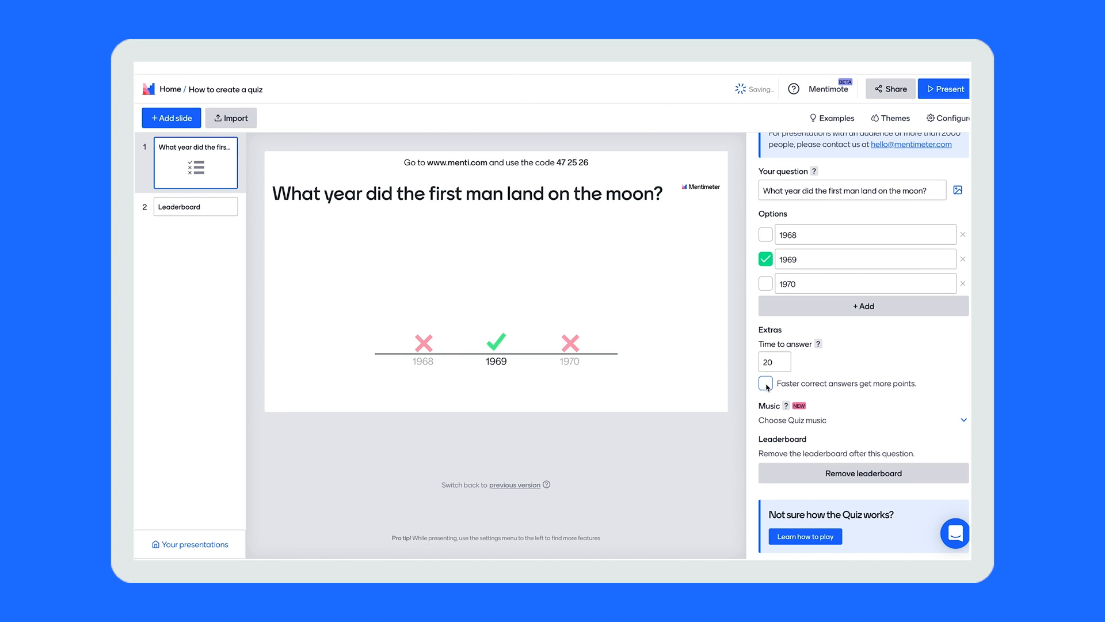
click(764, 384)
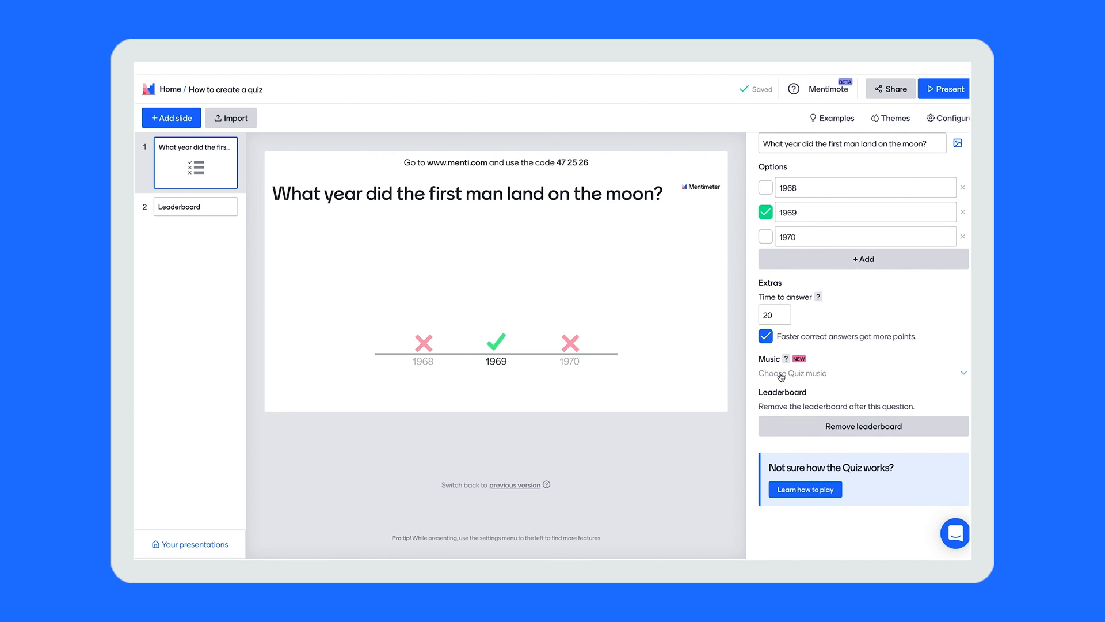
- Choose the Joe E. Lee track as the question's quiz music
click(853, 373)
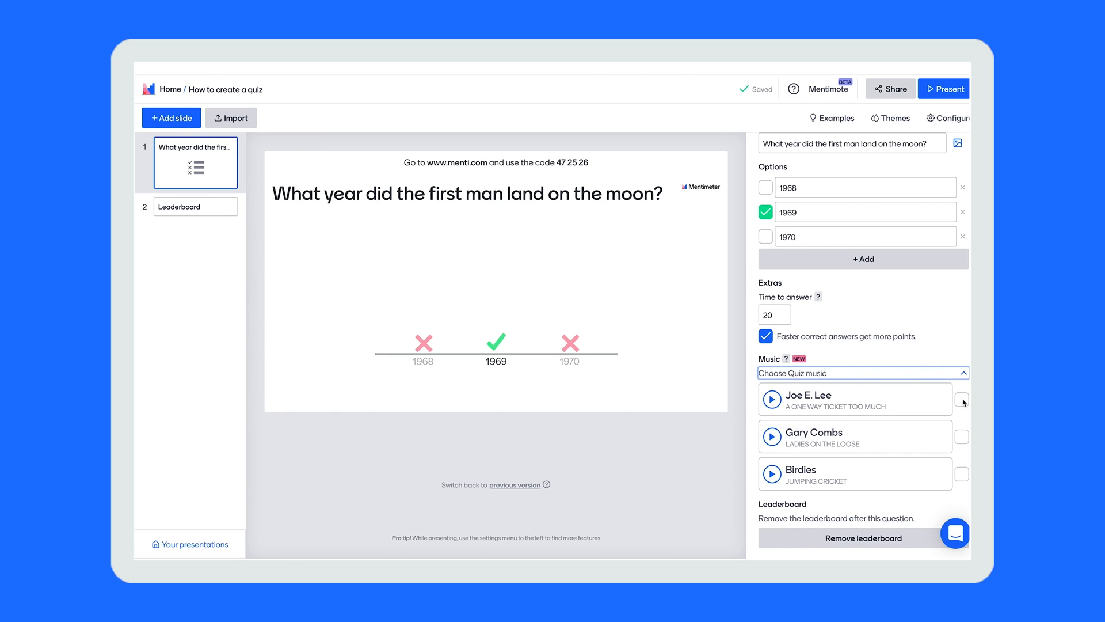
click(960, 400)
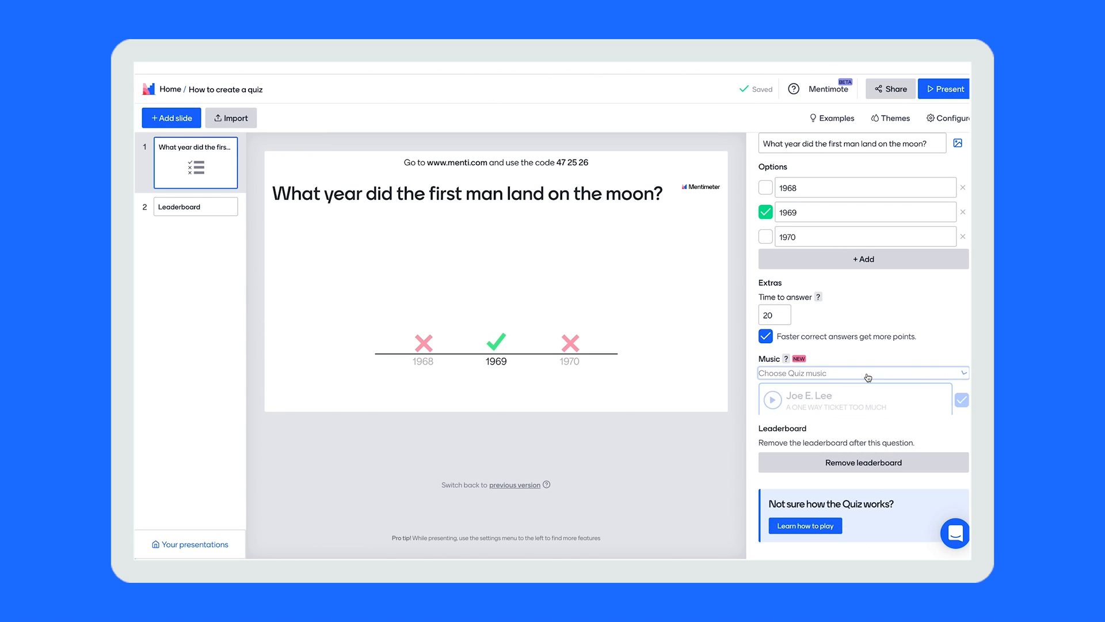
click(862, 373)
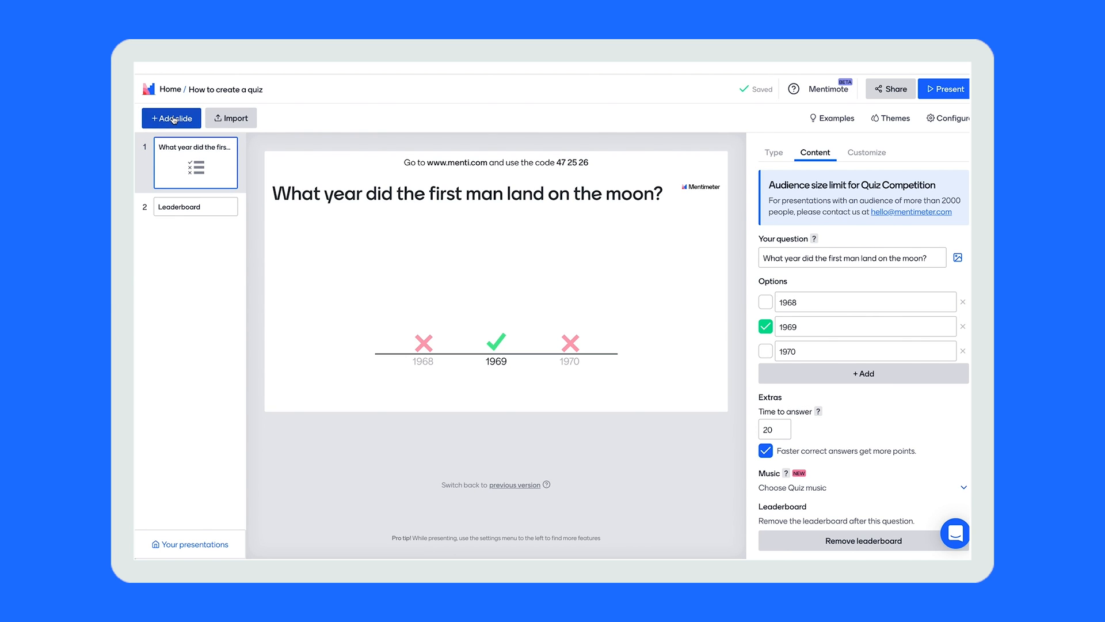
- Add a new slide and make it a Type Answer quiz question
click(171, 117)
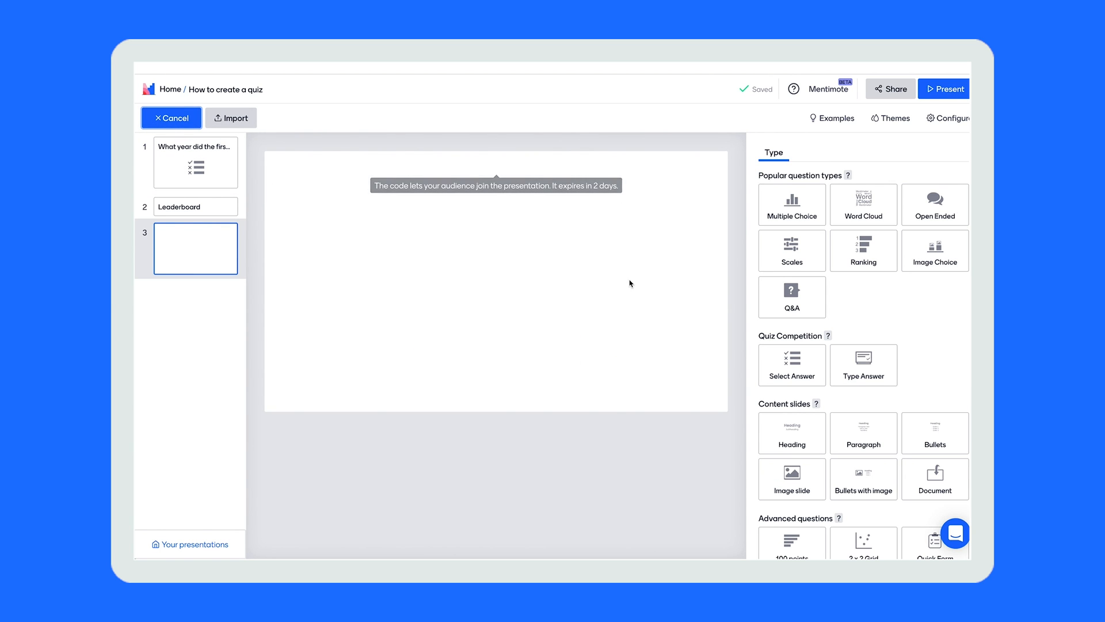
click(863, 365)
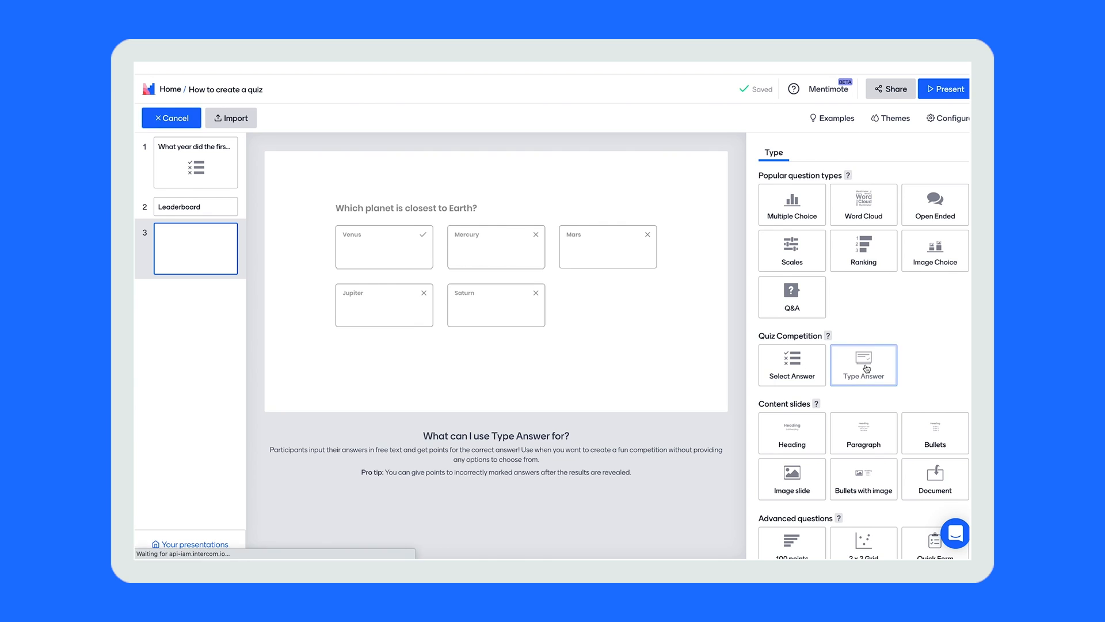
click(863, 365)
text(Which year did the first Iron Man film come out)
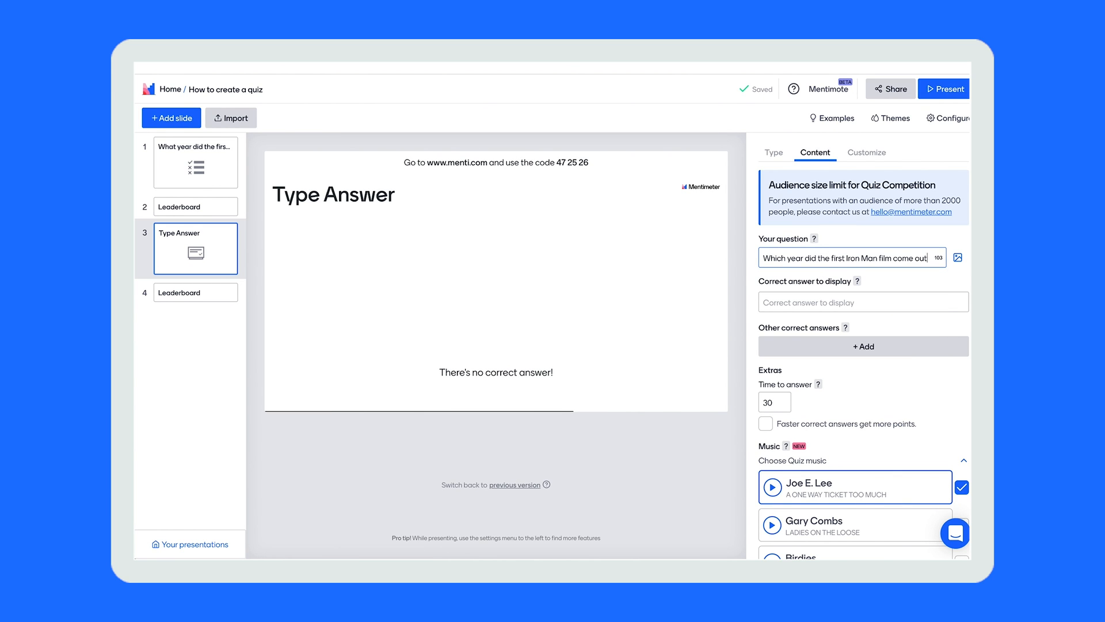
- Set 2008 as the displayed correct answer, also accept 08, and reward faster correct answers
click(862, 301)
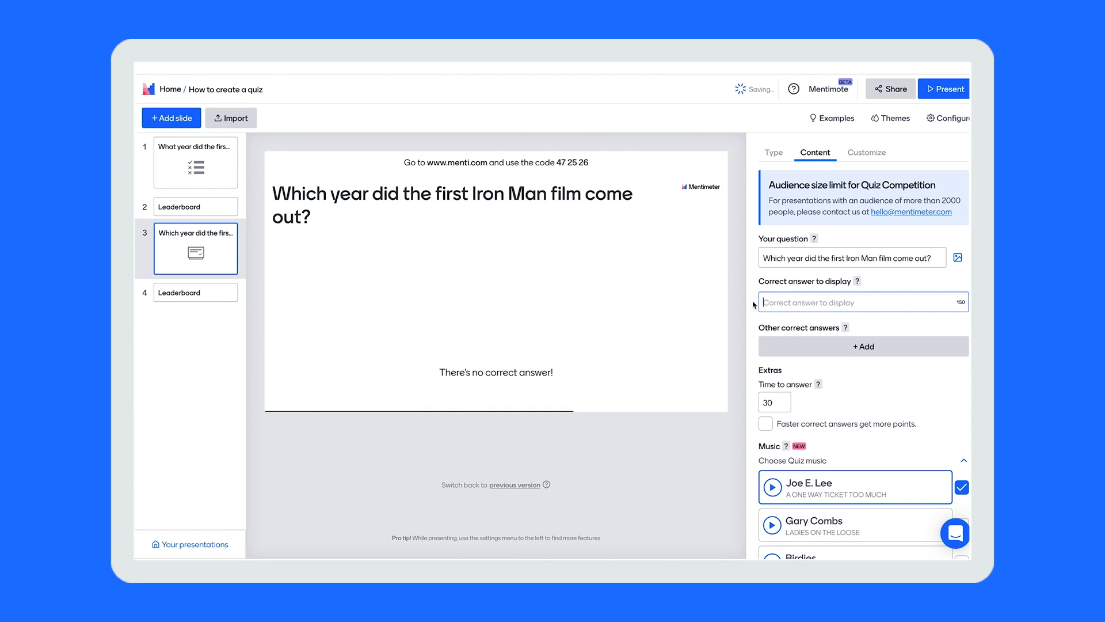
text(2008)
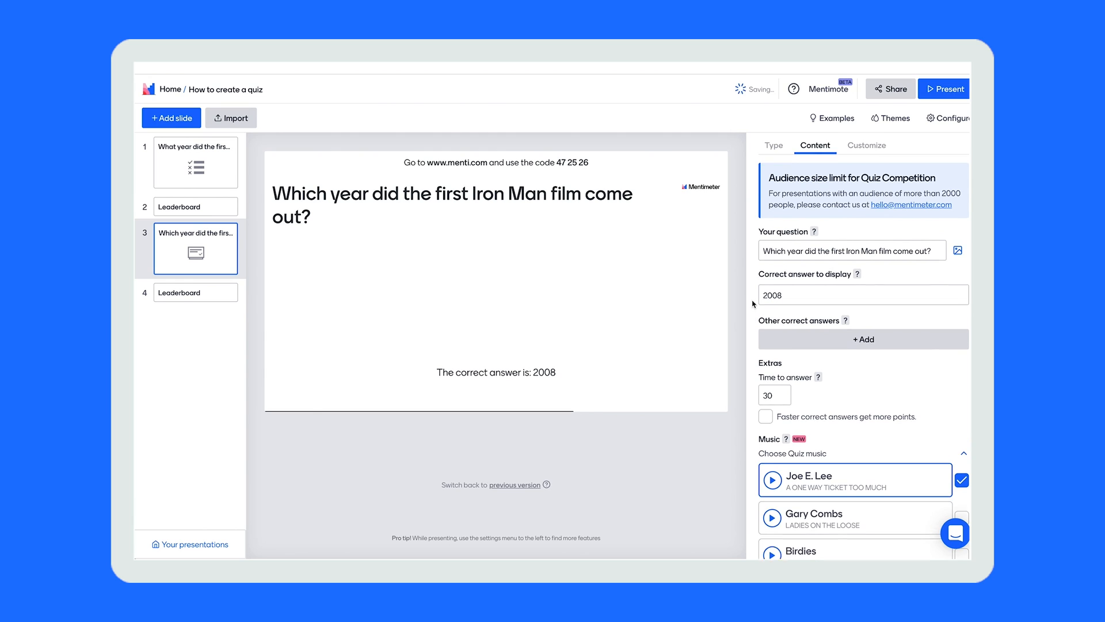
click(862, 339)
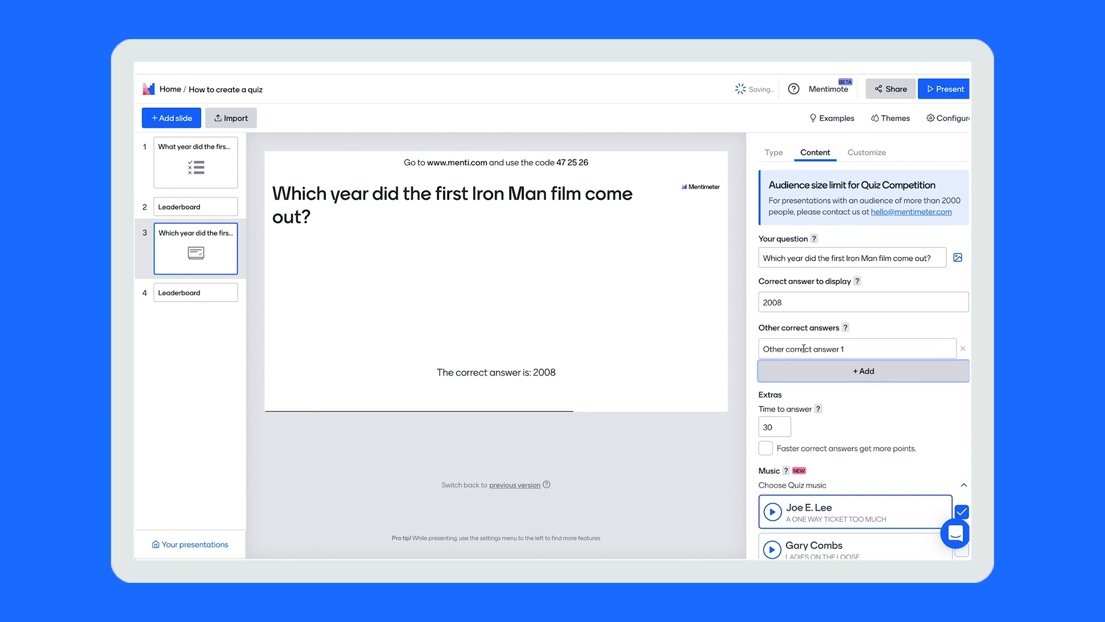
text(08)
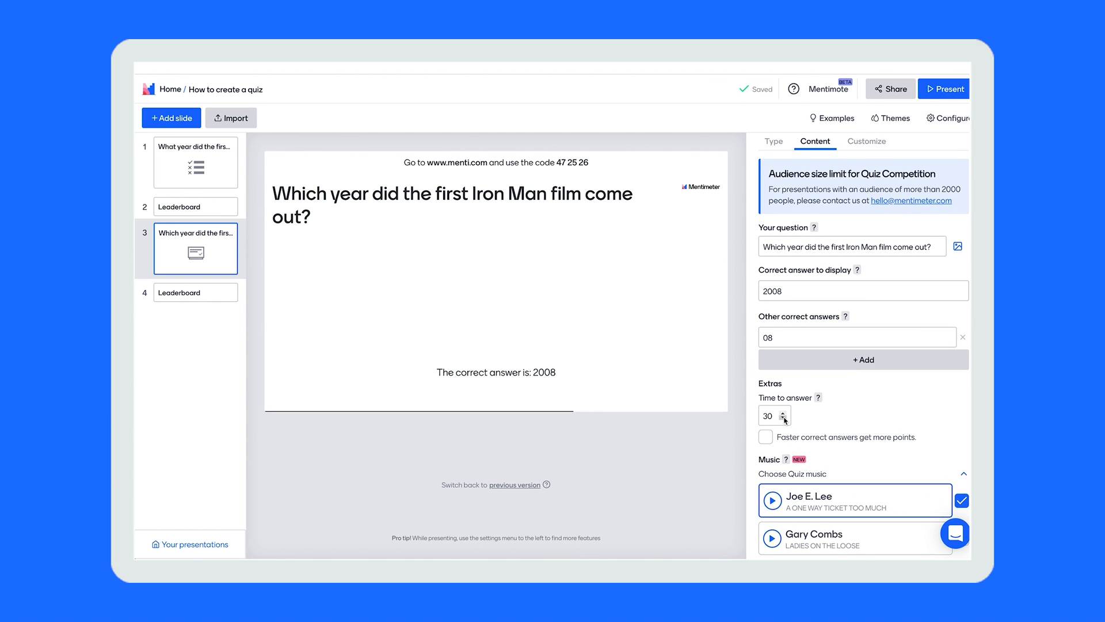
click(783, 419)
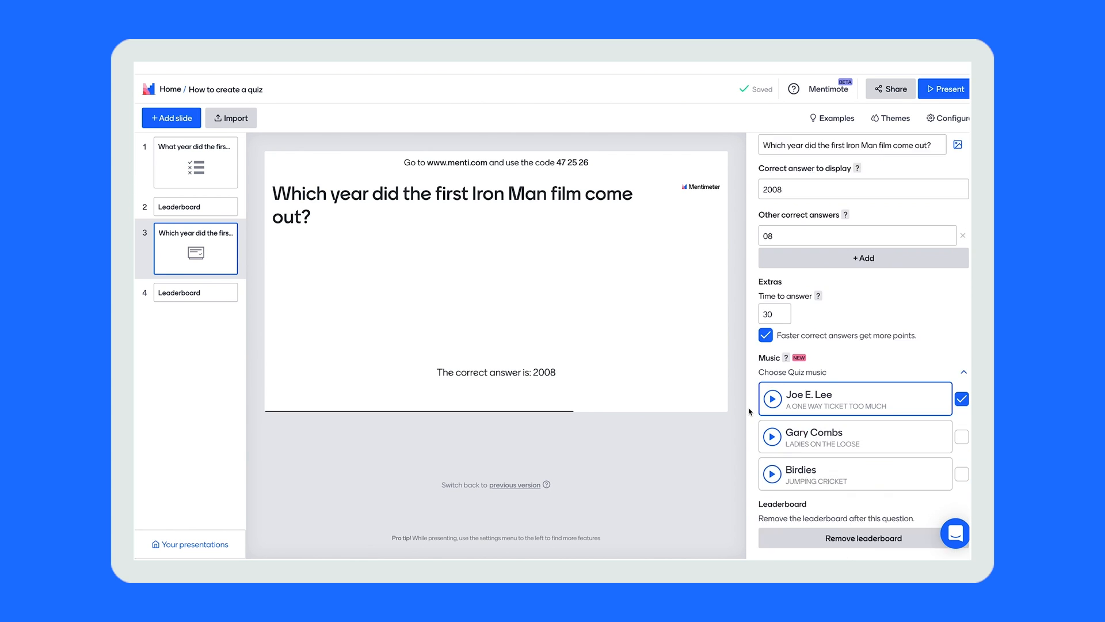
scroll(up, 3)
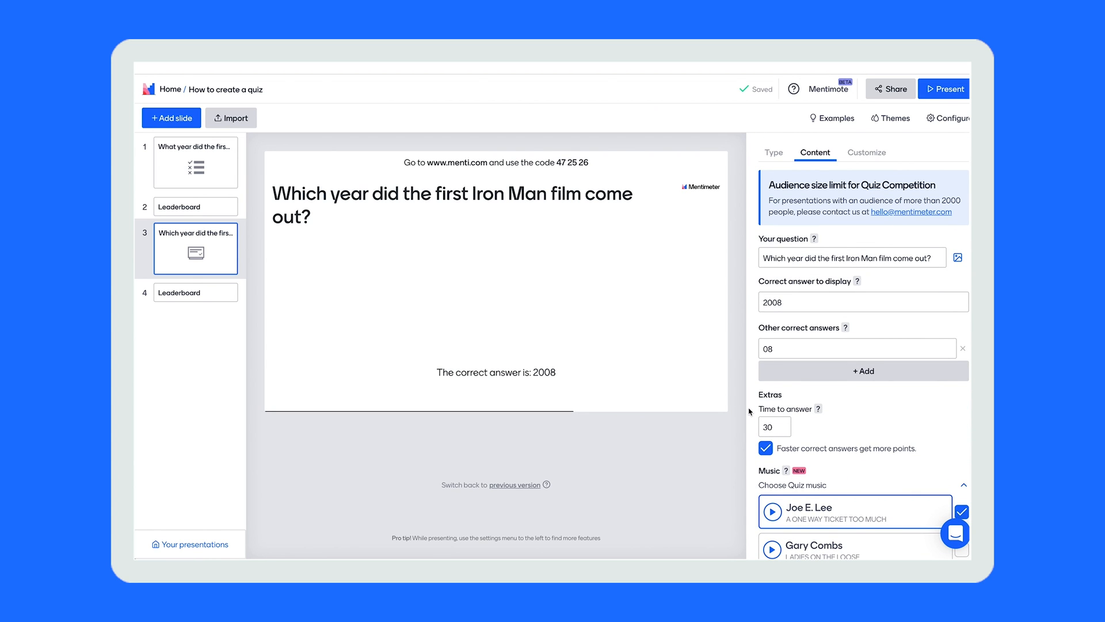
mouse_move(246, 300)
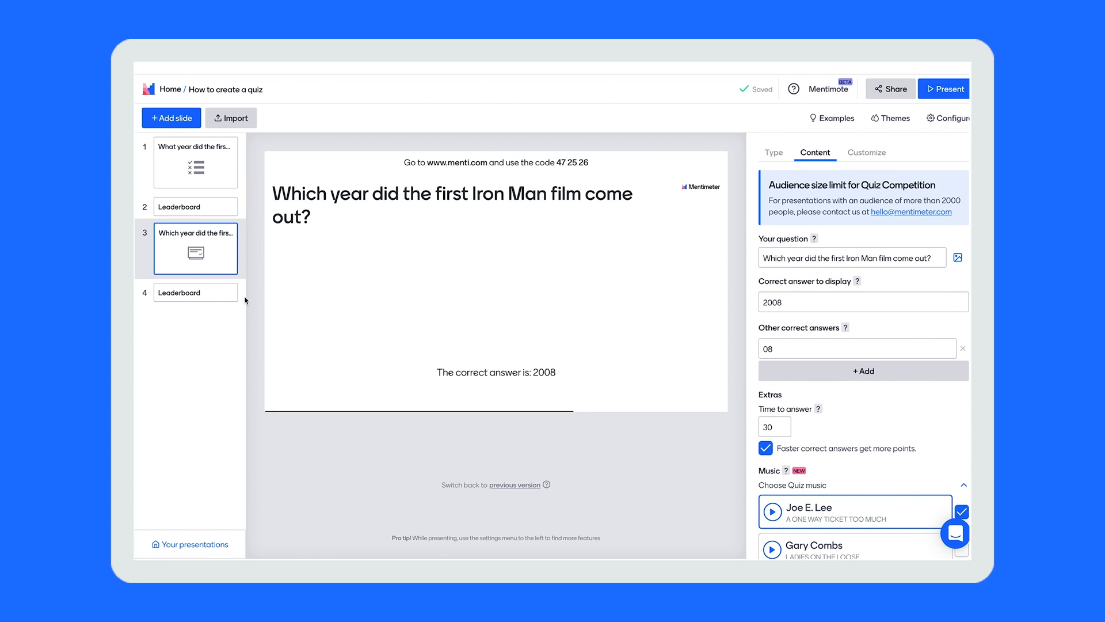
mouse_move(210, 292)
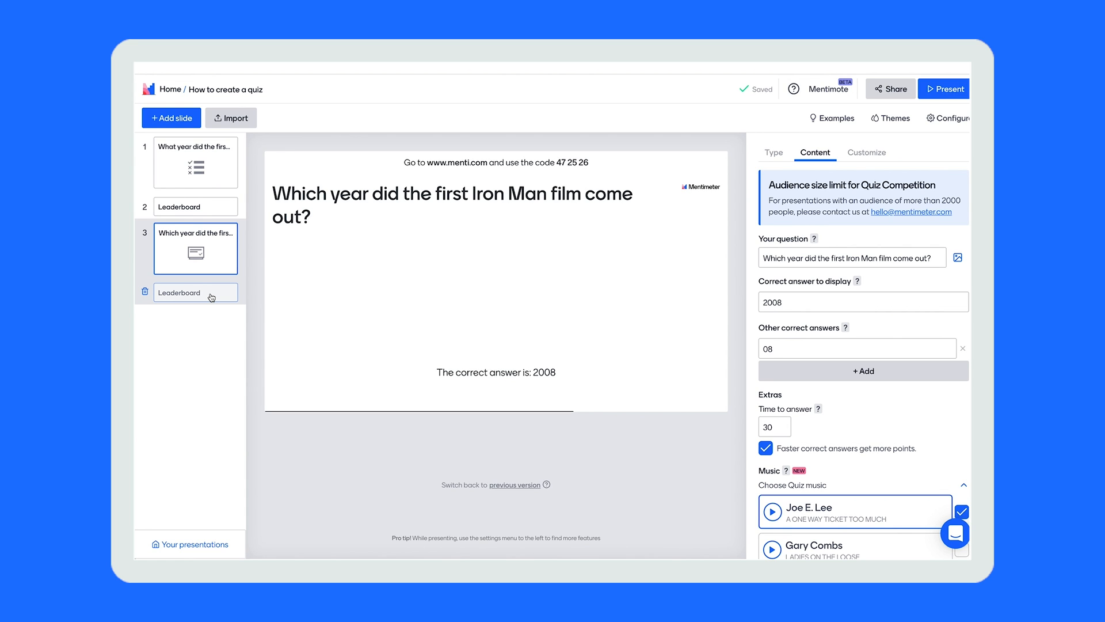
- Delete the duplicate leaderboard slide so one leaderboard follows both questions
click(195, 293)
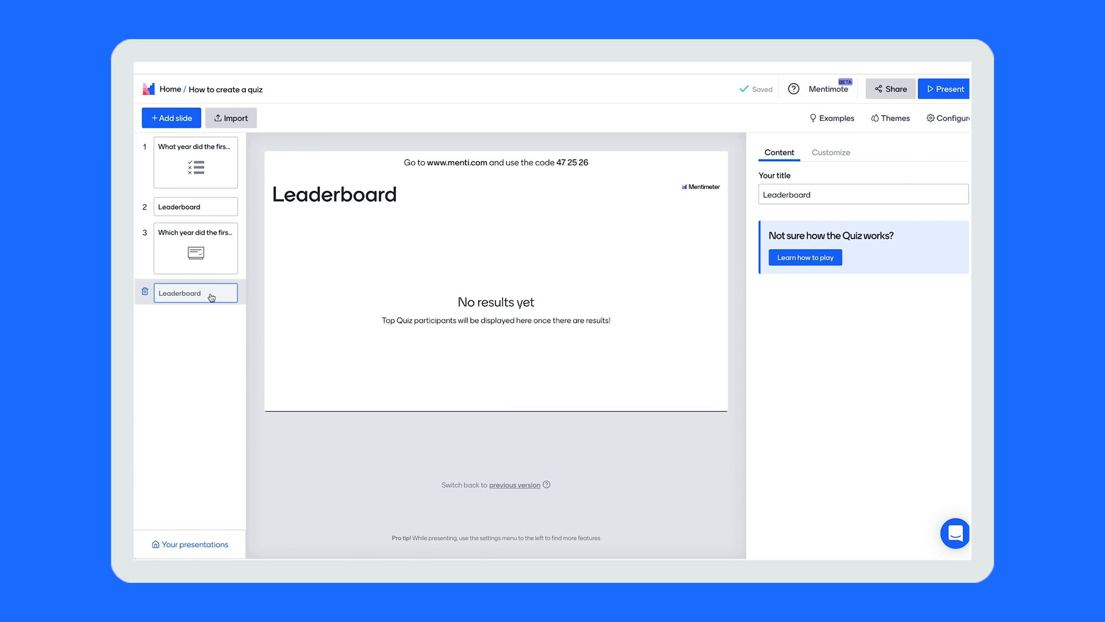
click(195, 248)
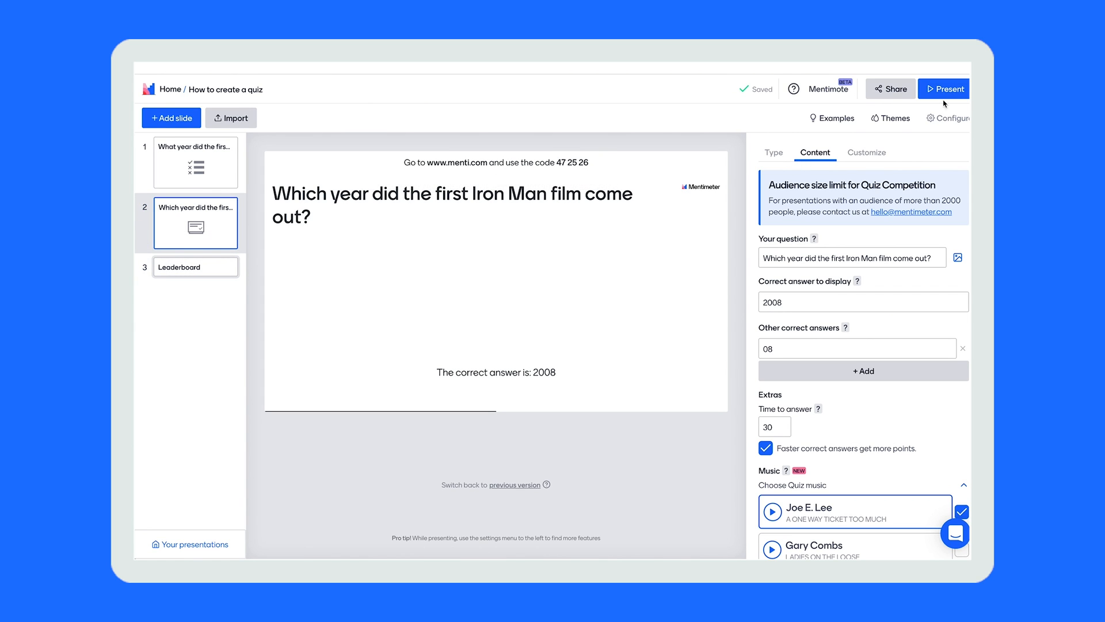
- Present the quiz live and start it for the joined players
click(945, 88)
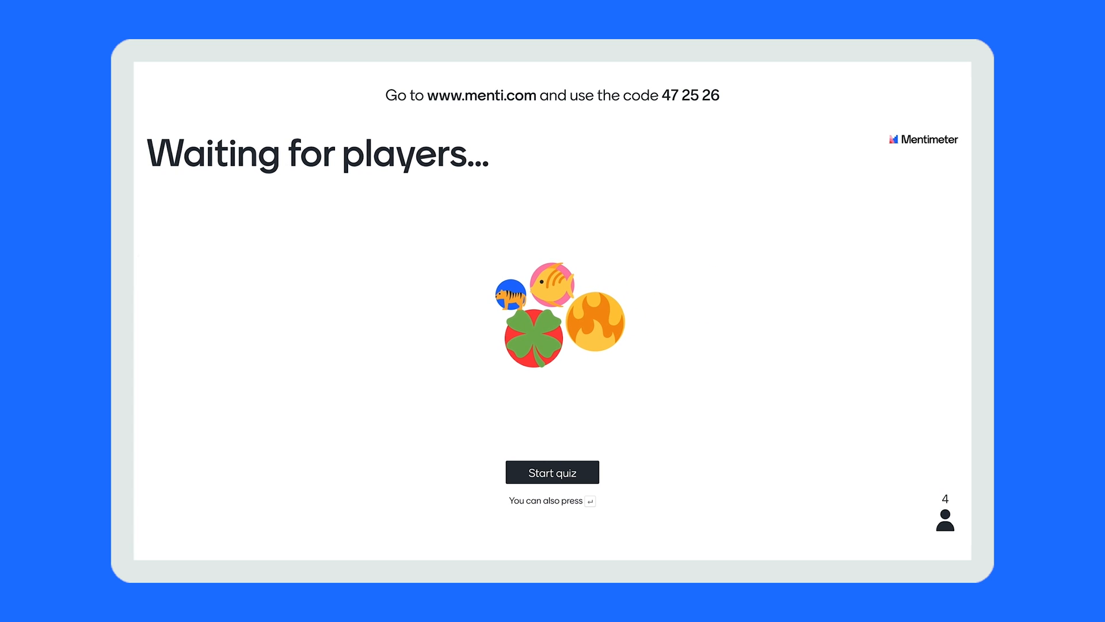
click(551, 472)
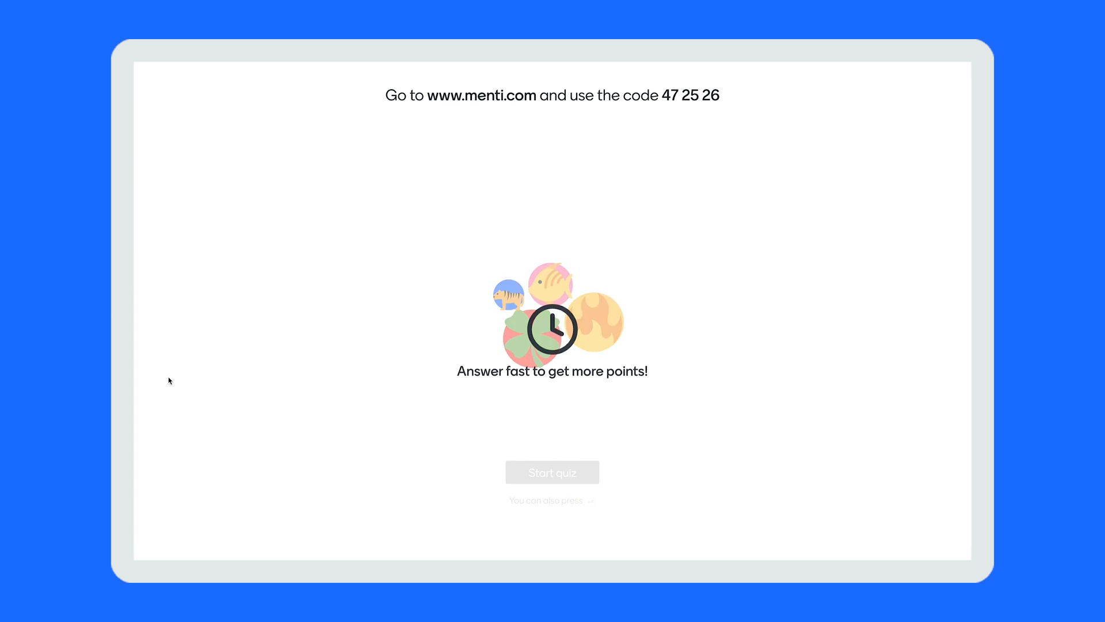